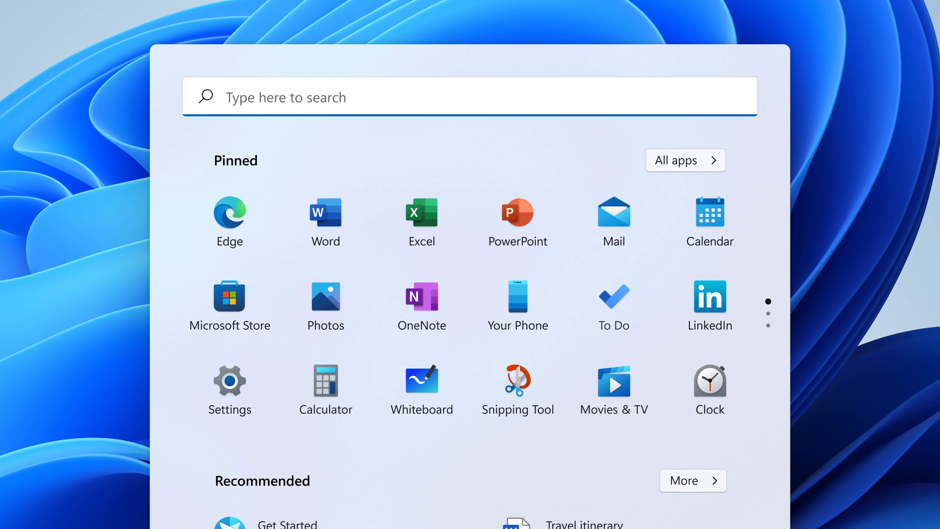
Scroll the Start menu down past pinned apps to the Recommended recent files
scroll(down, 3)
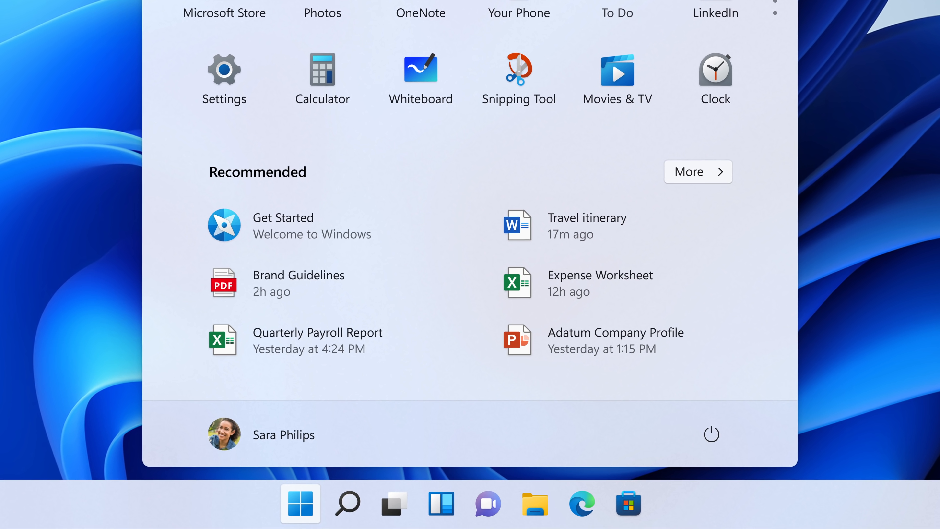
Close the Start menu and search the system for 'calculator' from the taskbar
click(300, 504)
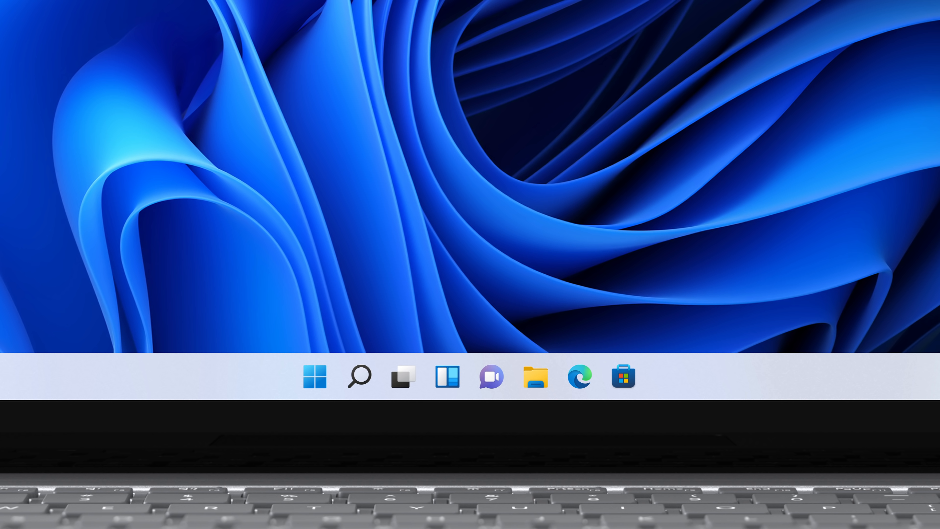
click(360, 376)
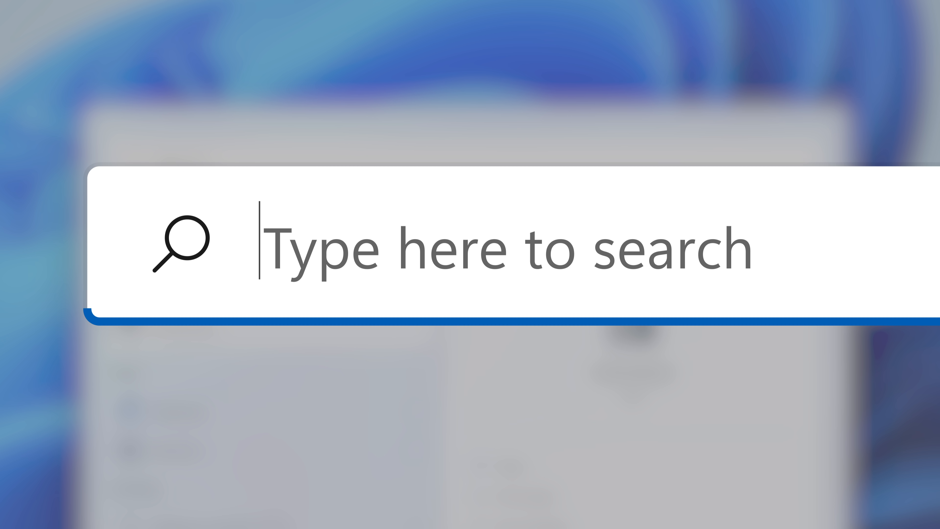
text(calculator)
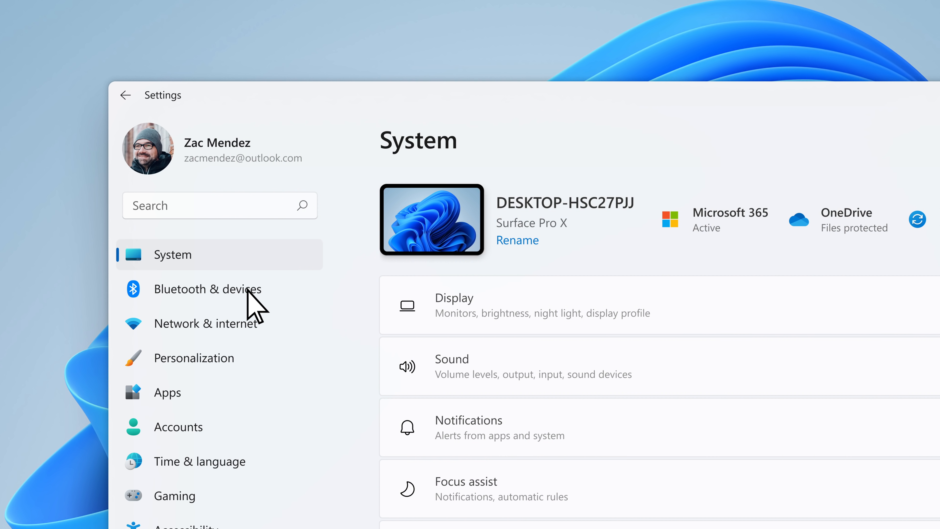
Leave Settings' System page and open the taskbar Quick Settings flyout with Wi-Fi, volume and brightness
click(207, 289)
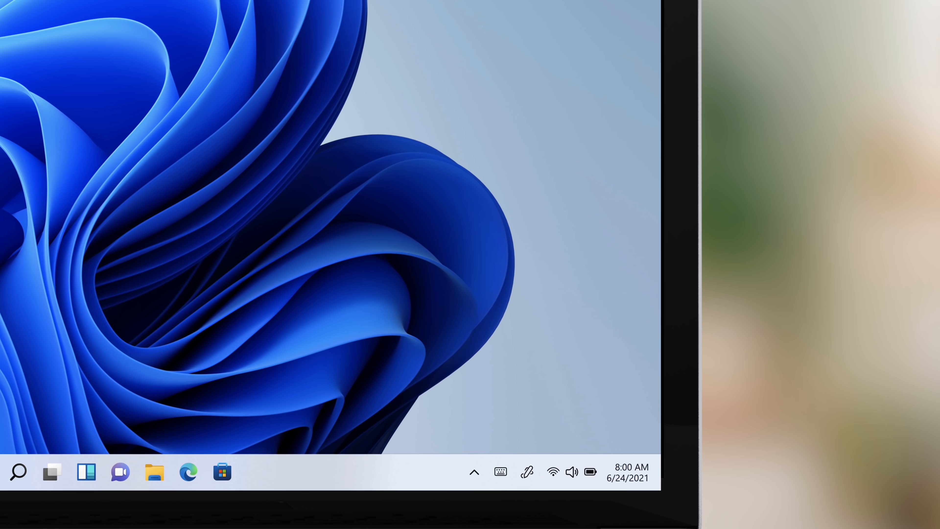
click(572, 472)
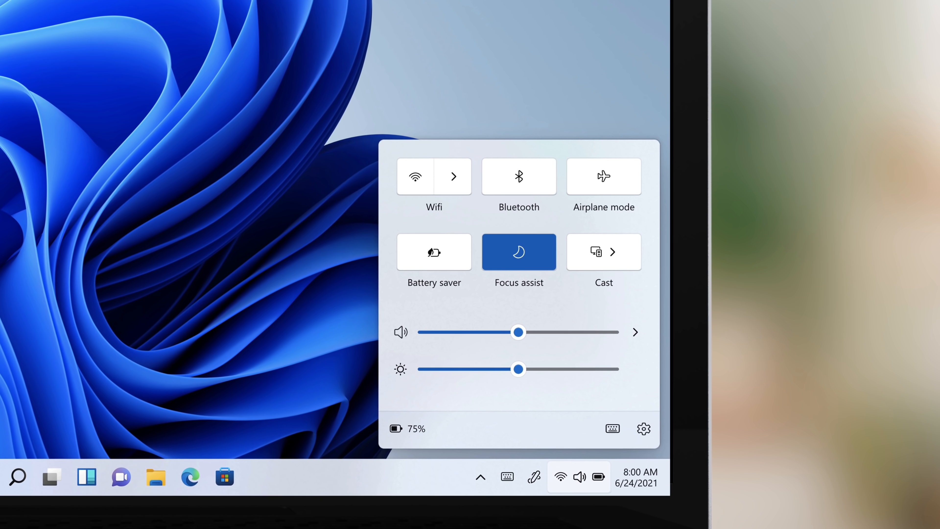